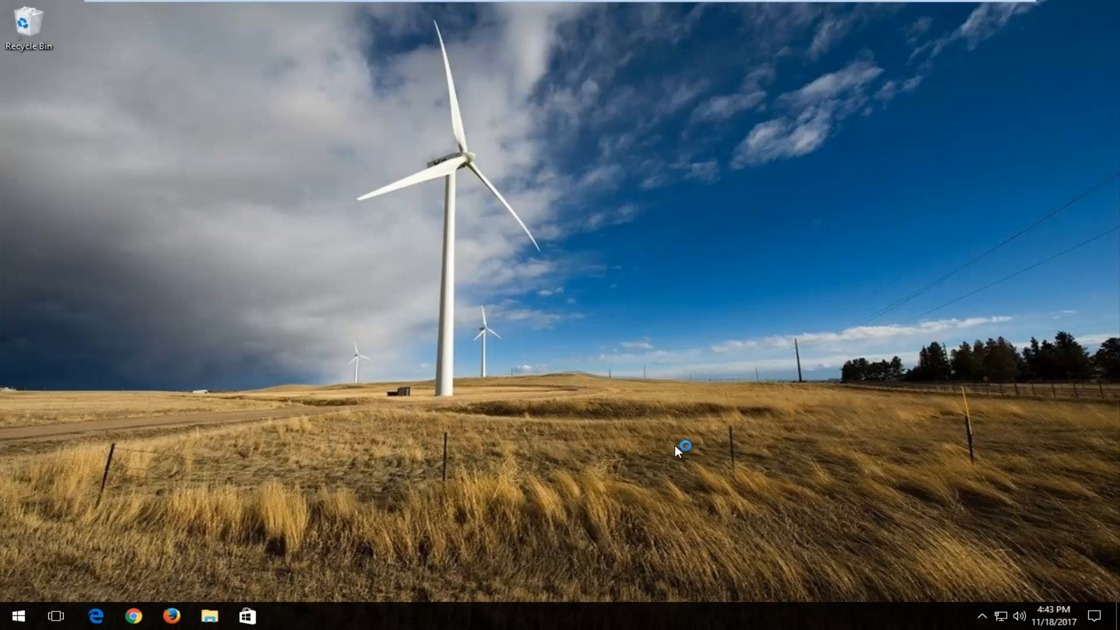
{"action": "mouse_move", "coordinate": [677, 451]}
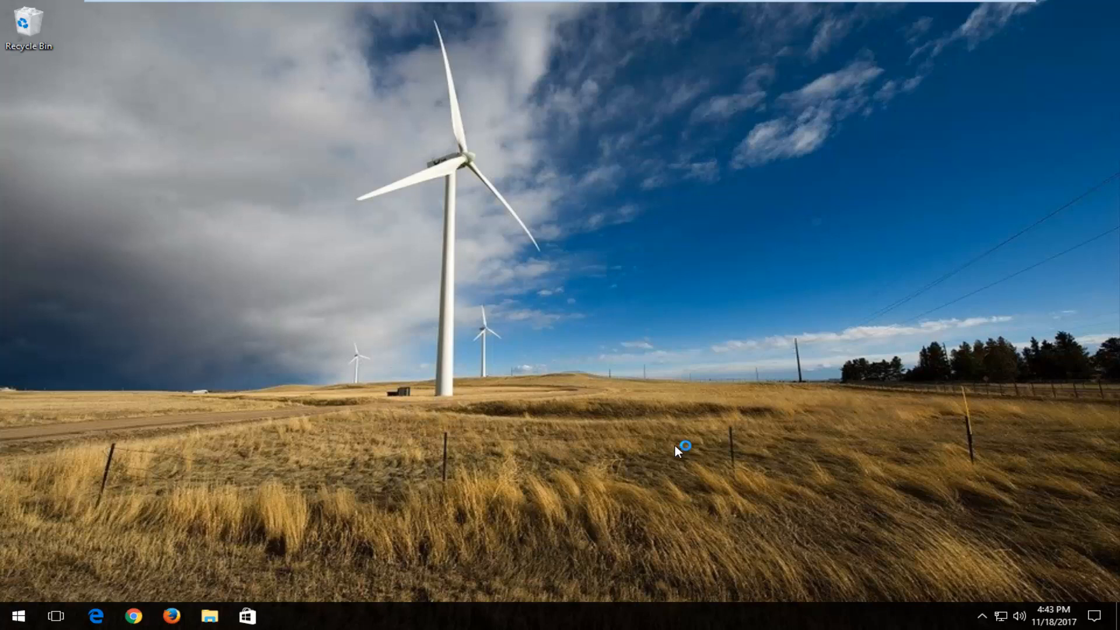
{"action": "mouse_move", "coordinate": [677, 451]}
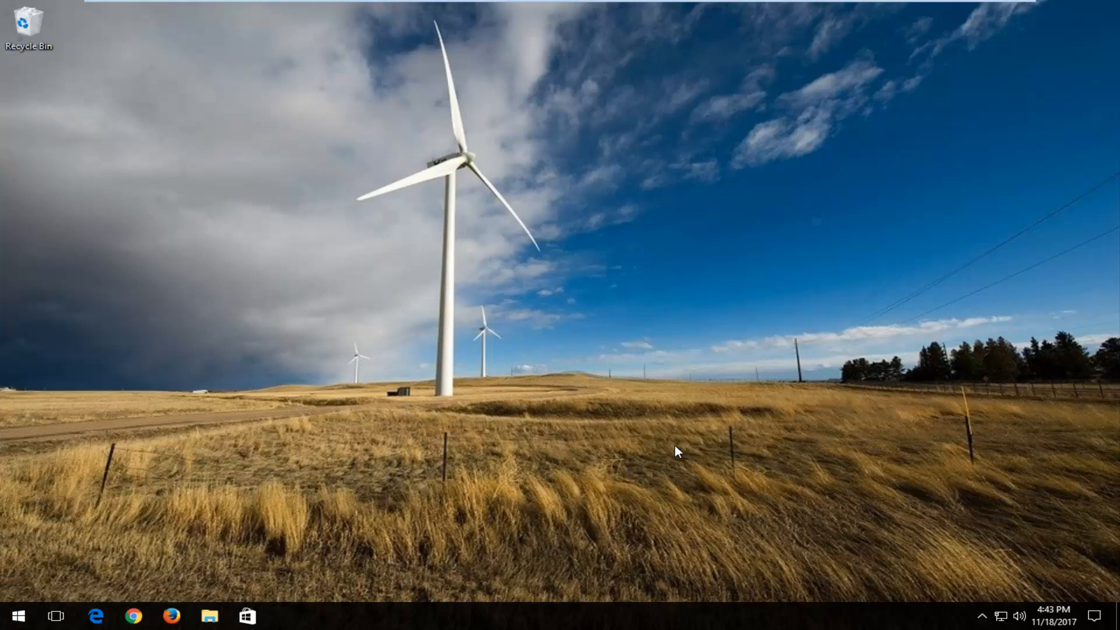
{"action": "mouse_move", "coordinate": [331, 470]}
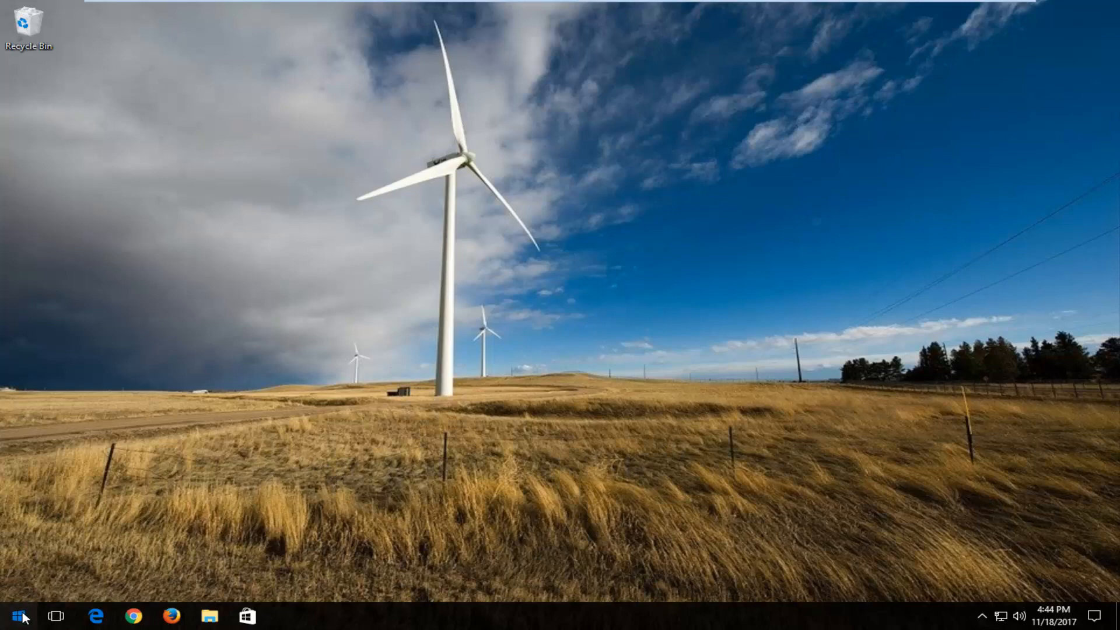
Launch Command Prompt as administrator from Start search and approve the UAC prompt.
{"action": "left_click", "coordinate": [11, 616]}
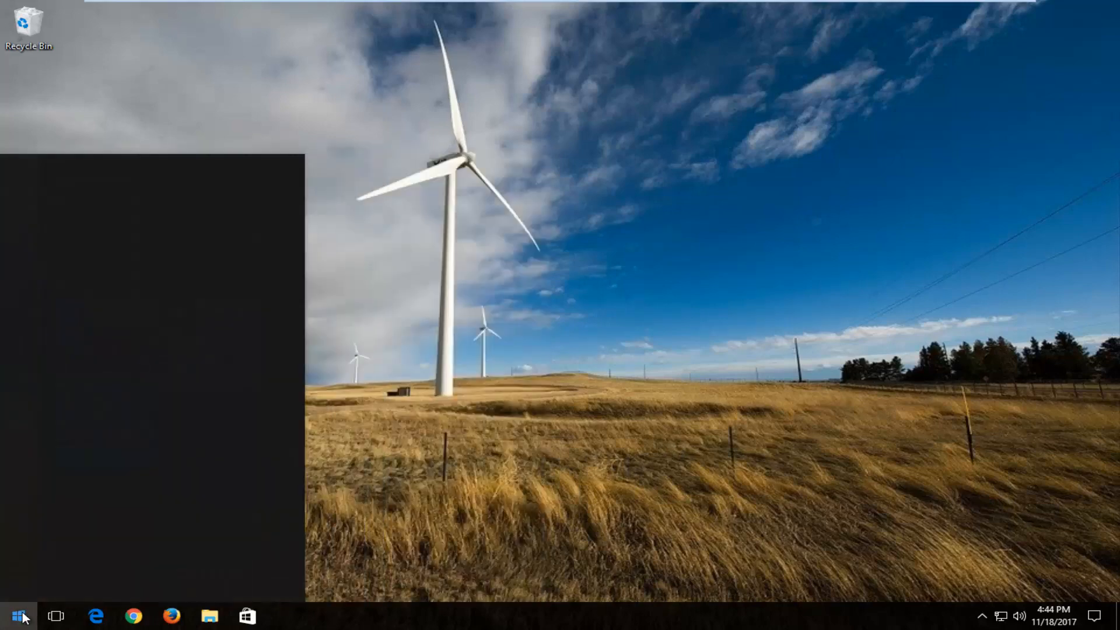
{"action": "type", "text": "command prompt"}
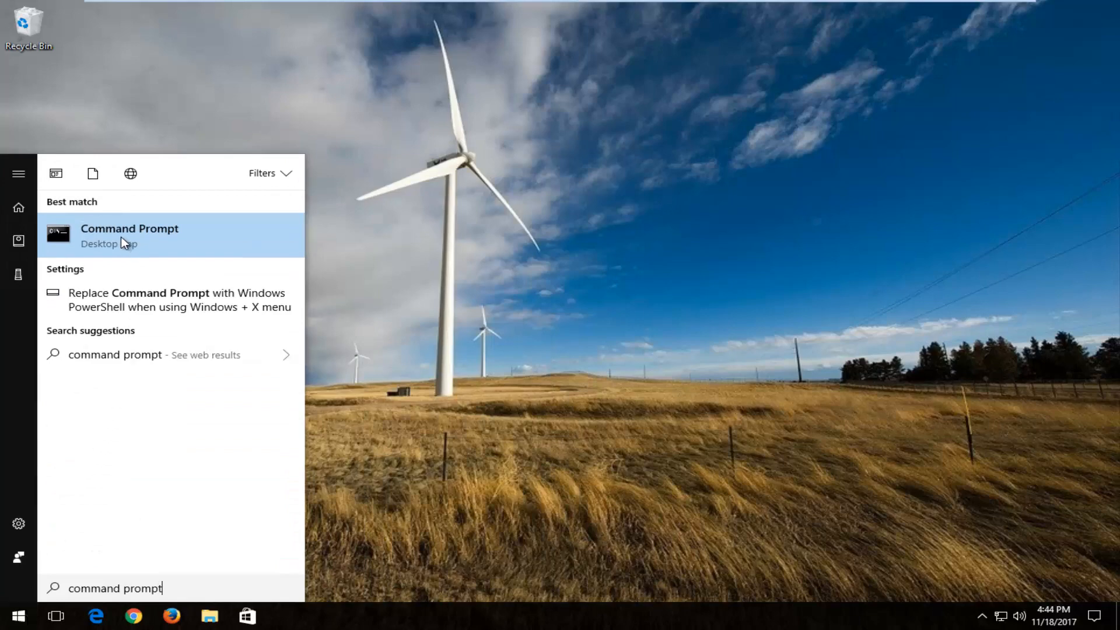
{"action": "right_click", "coordinate": [130, 235]}
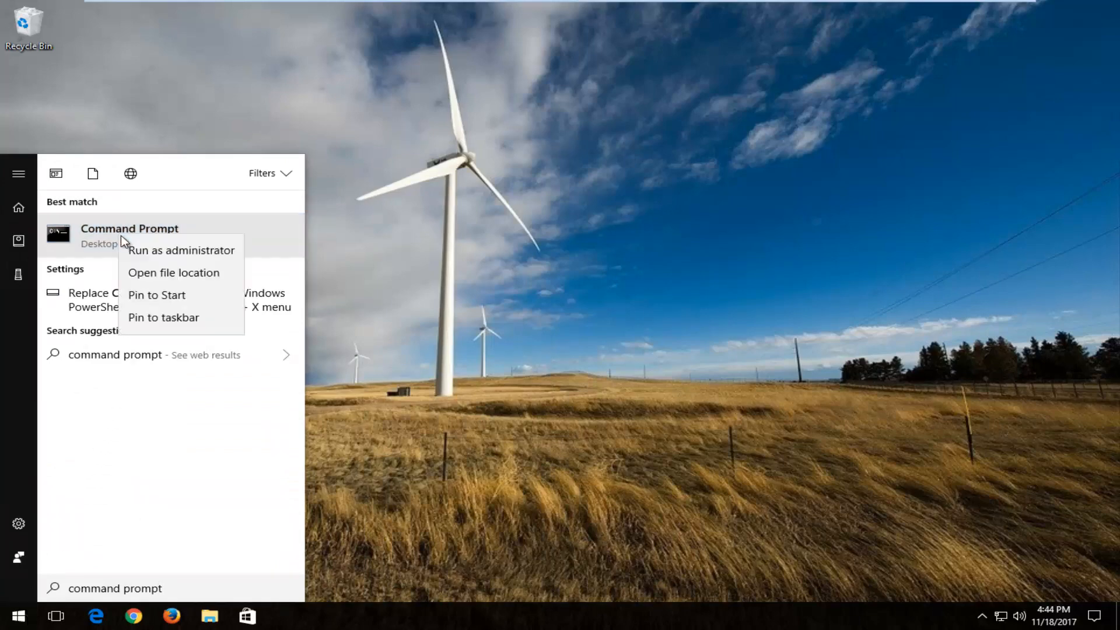
{"action": "left_click", "coordinate": [182, 250]}
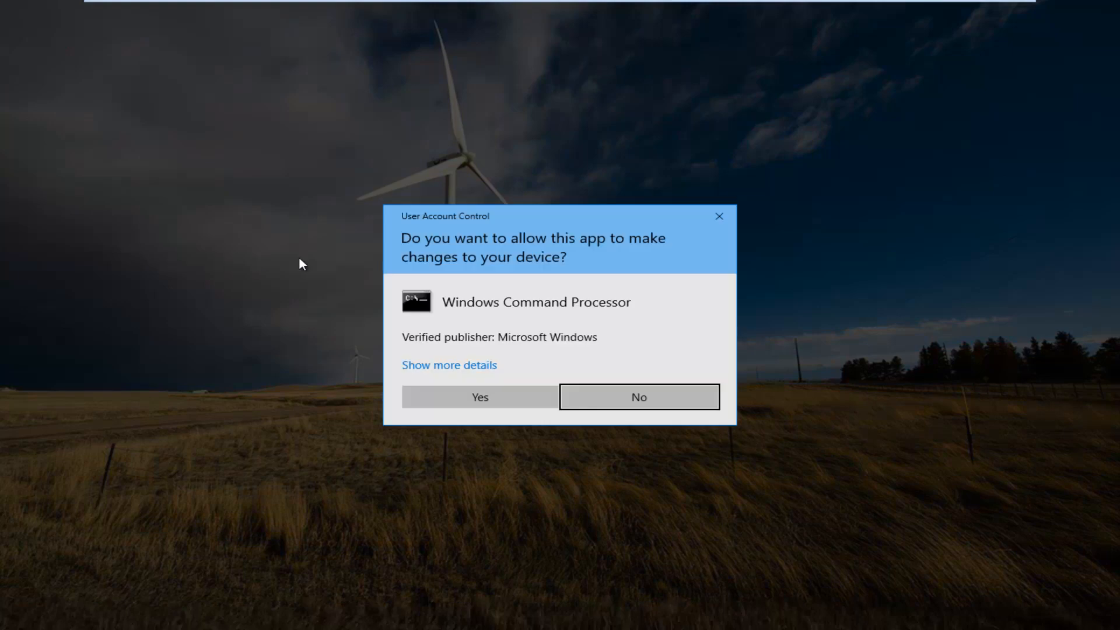
{"action": "mouse_move", "coordinate": [478, 397]}
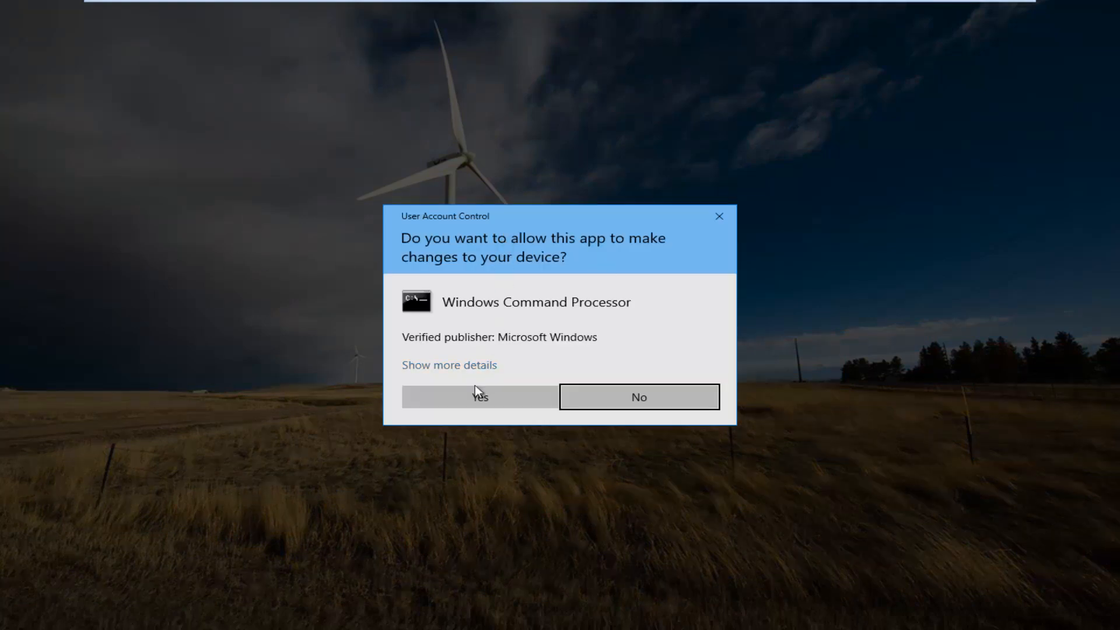
{"action": "left_click", "coordinate": [478, 397]}
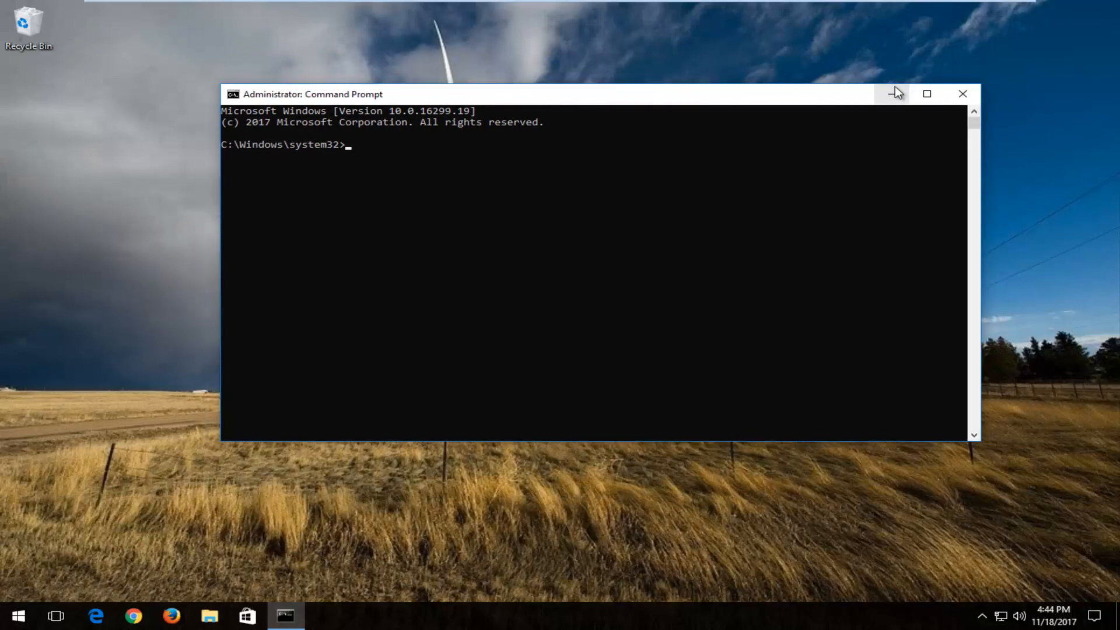
Minimize the console, open This PC from Start search and select Local Disk (C:).
{"action": "left_click", "coordinate": [895, 93]}
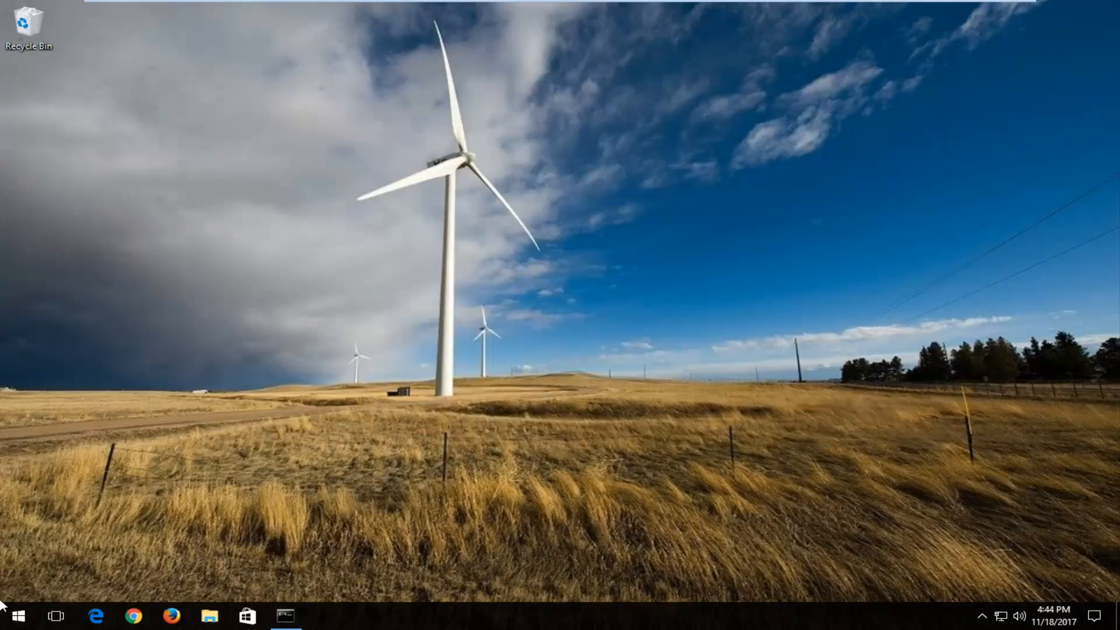
{"action": "left_click", "coordinate": [11, 615]}
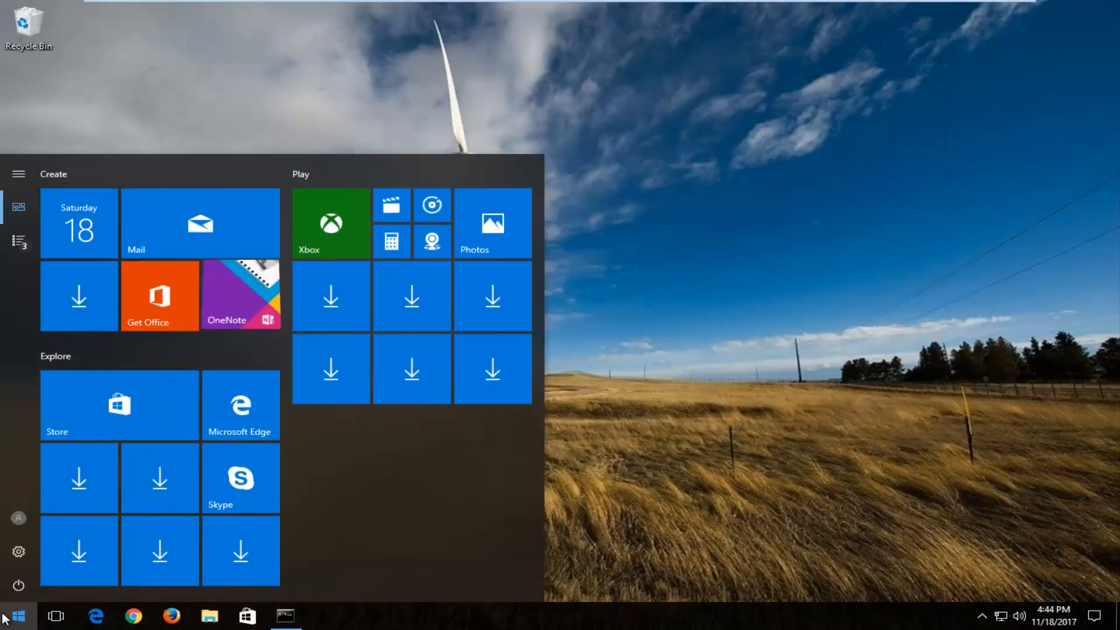
{"action": "type", "text": "this pc"}
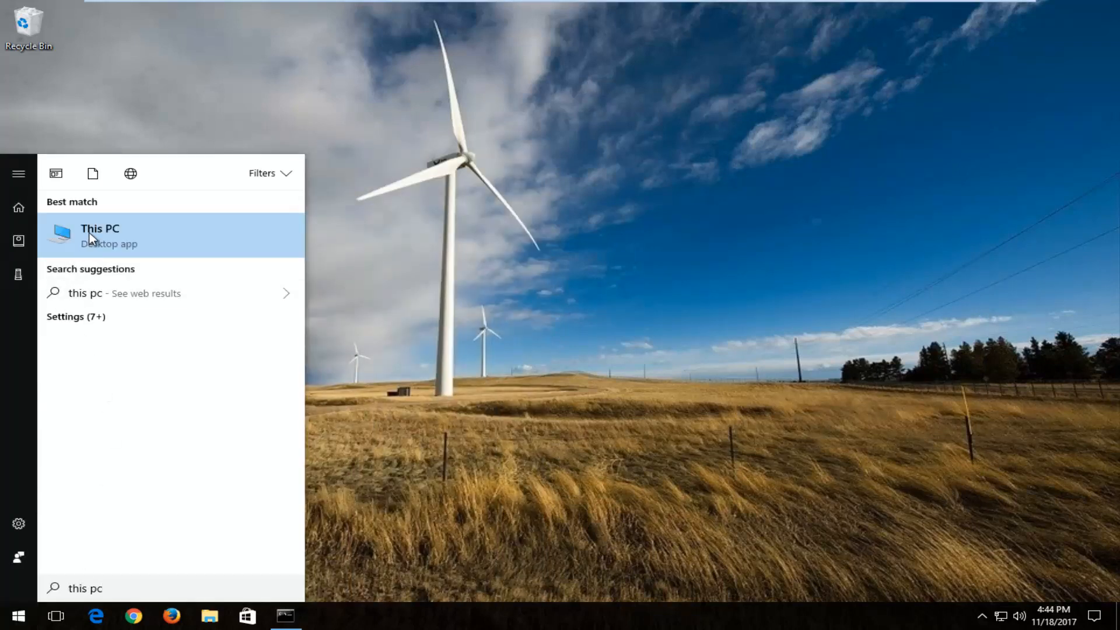
{"action": "left_click", "coordinate": [101, 235]}
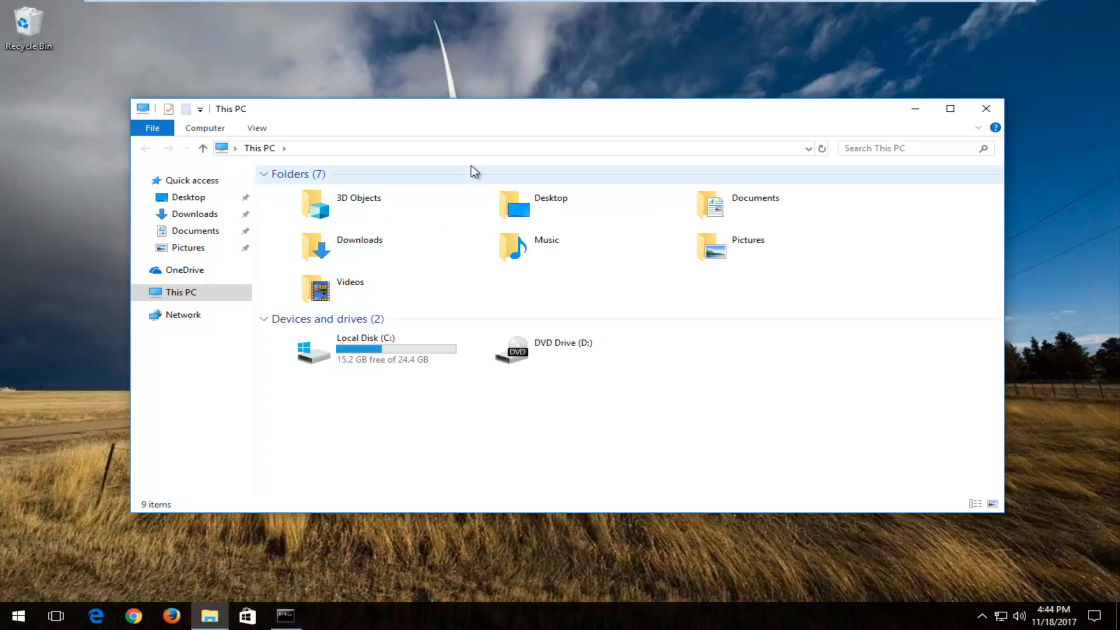
{"action": "left_click", "coordinate": [350, 288]}
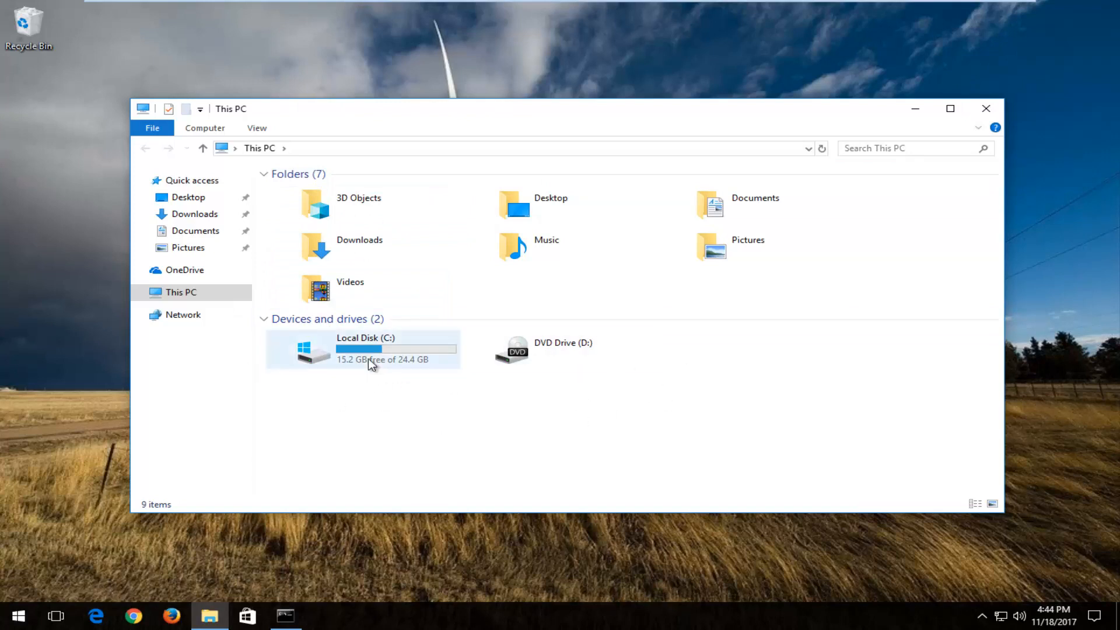
{"action": "mouse_move", "coordinate": [305, 353]}
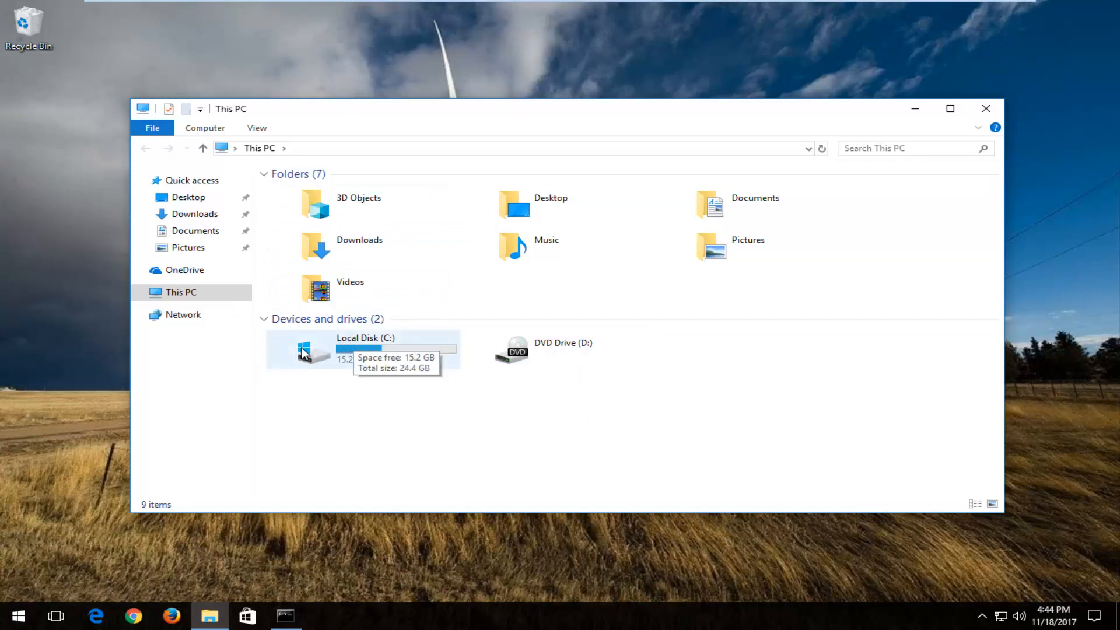
{"action": "mouse_move", "coordinate": [330, 360]}
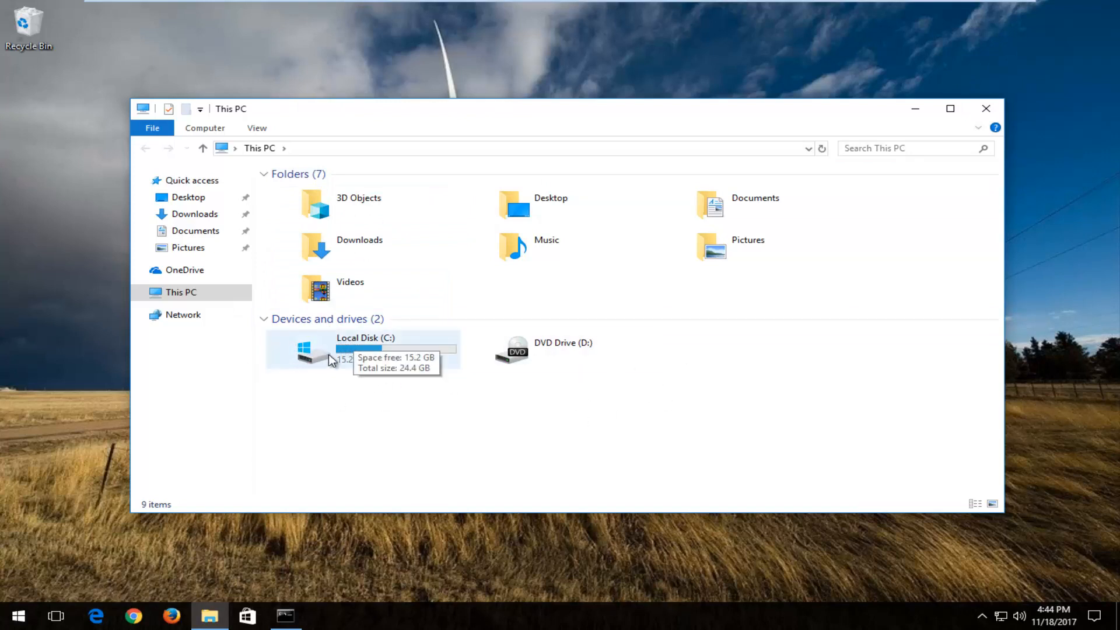
{"action": "mouse_move", "coordinate": [371, 358]}
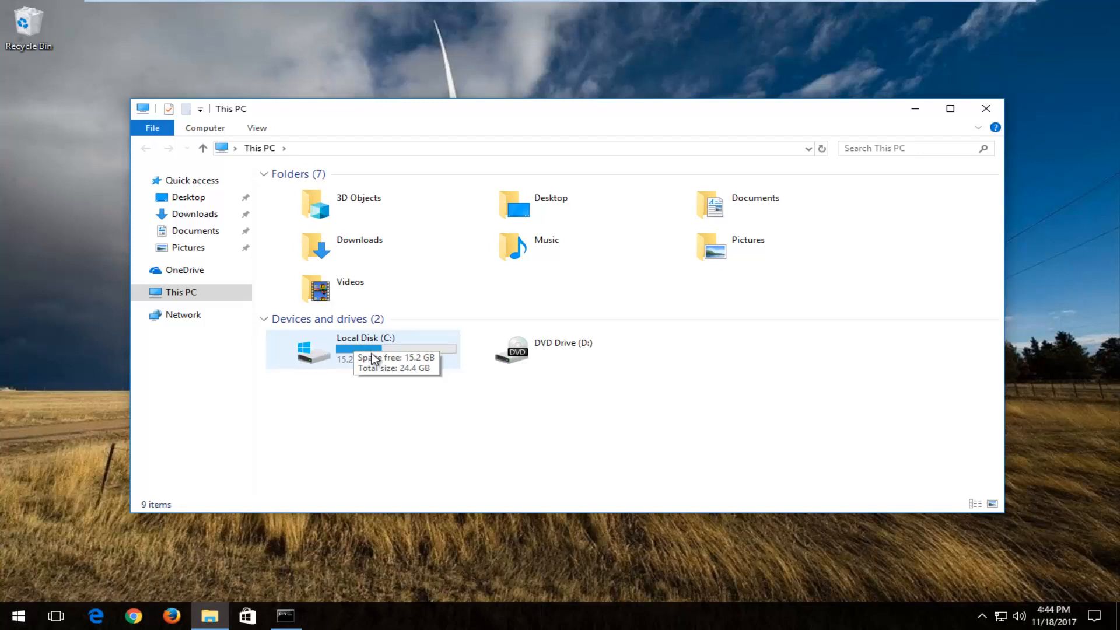
{"action": "mouse_move", "coordinate": [387, 355]}
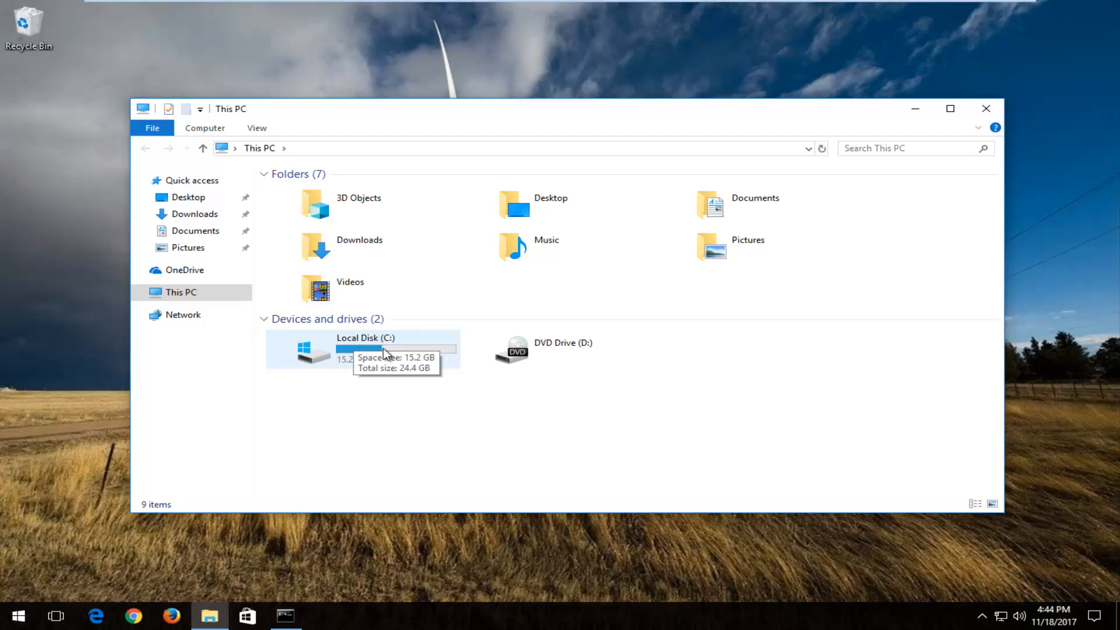
{"action": "mouse_move", "coordinate": [977, 112]}
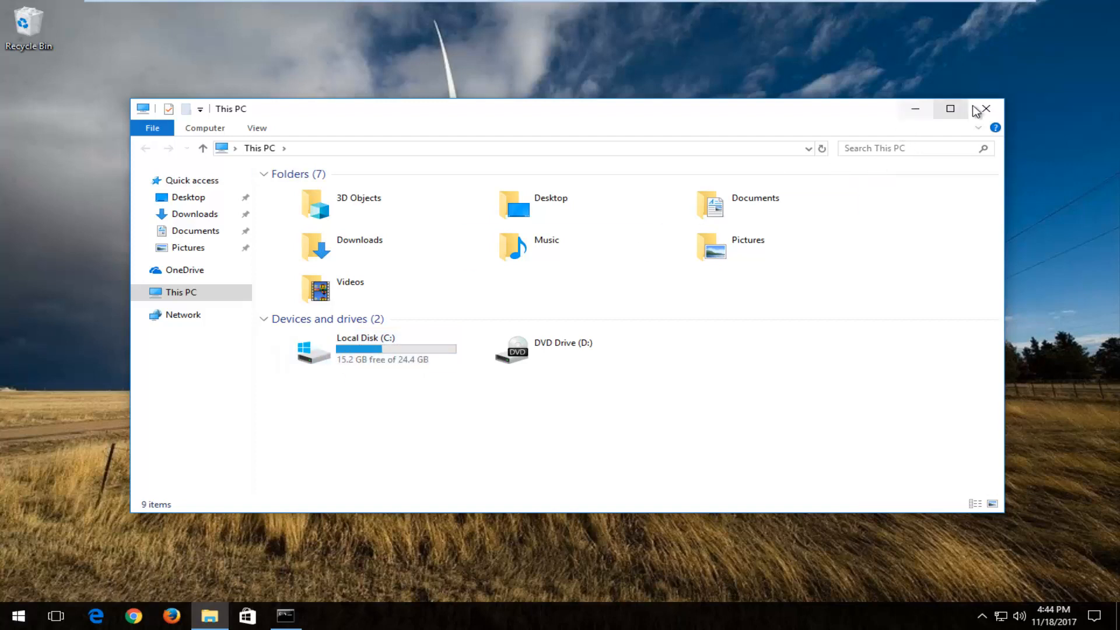
Back in the admin console, run chkdsk C: /f and answer Y to schedule it for next restart.
{"action": "left_click", "coordinate": [985, 108]}
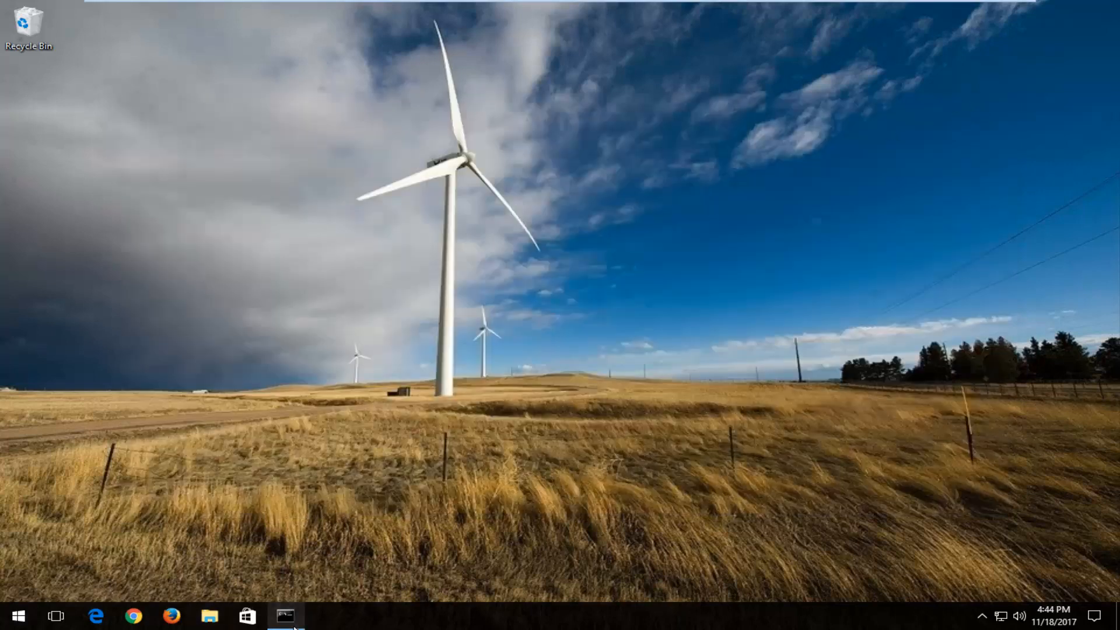
{"action": "left_click", "coordinate": [286, 615]}
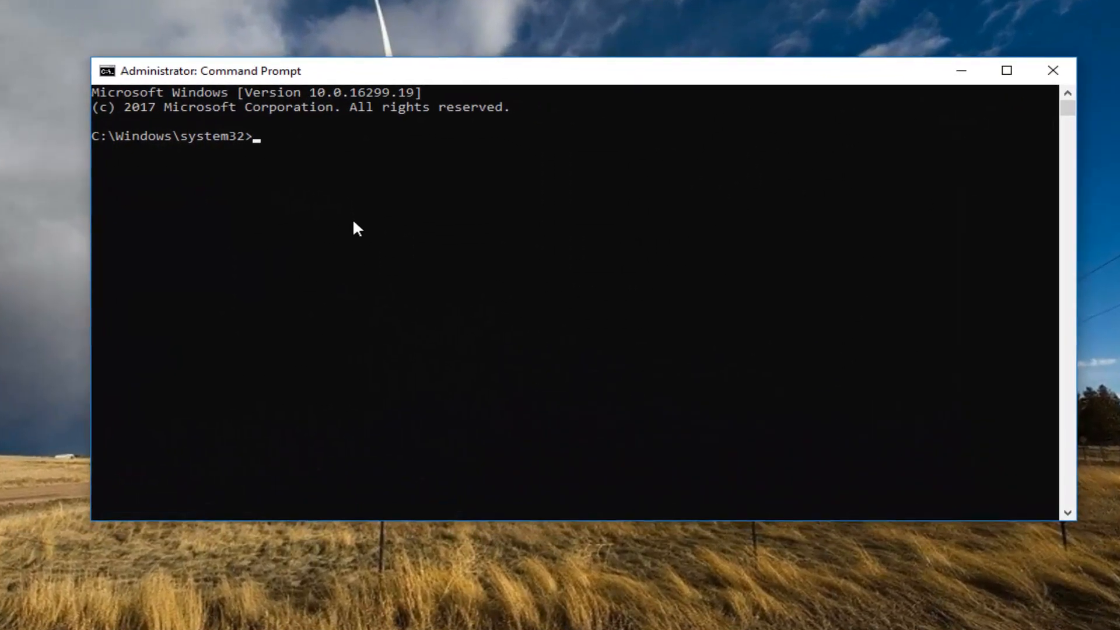
{"action": "type", "text": "chkdsk C"}
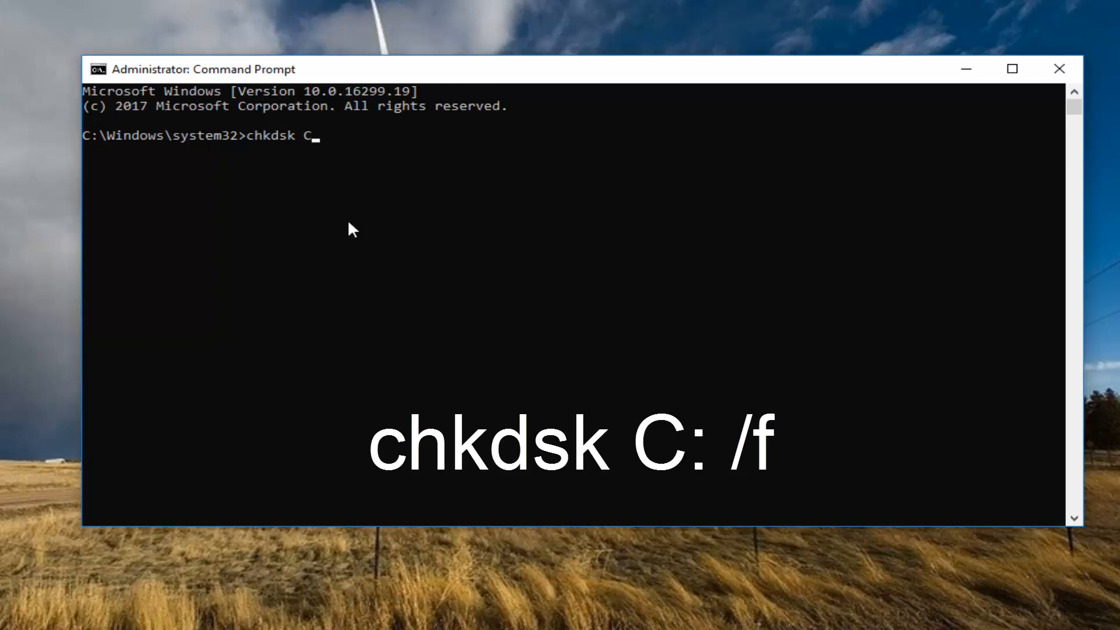
{"action": "type", "text": ":"}
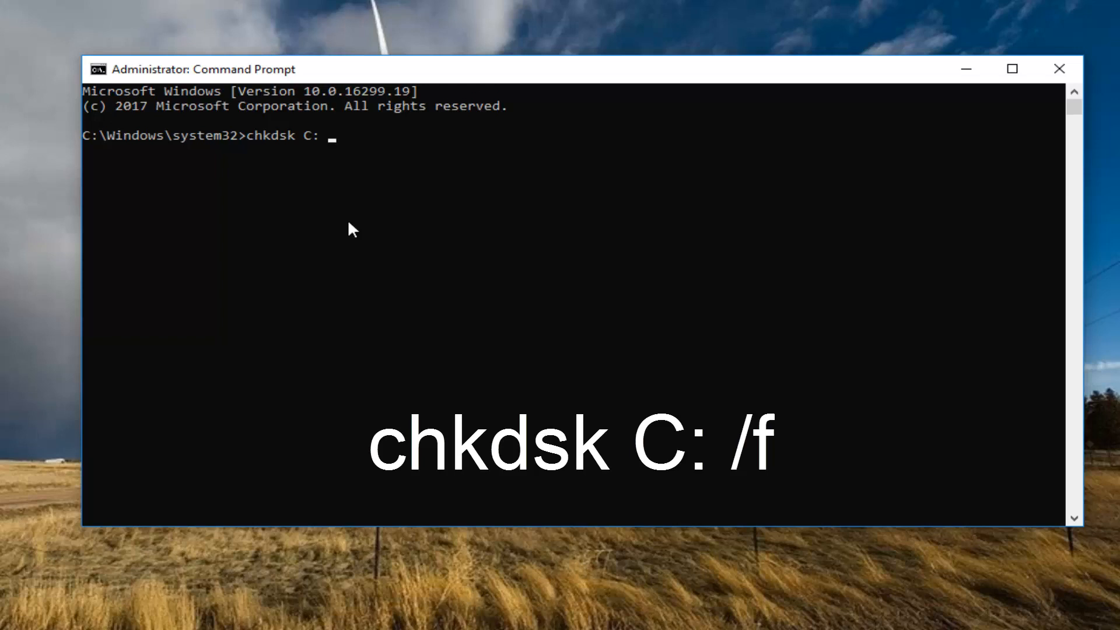
{"action": "type", "text": "/f"}
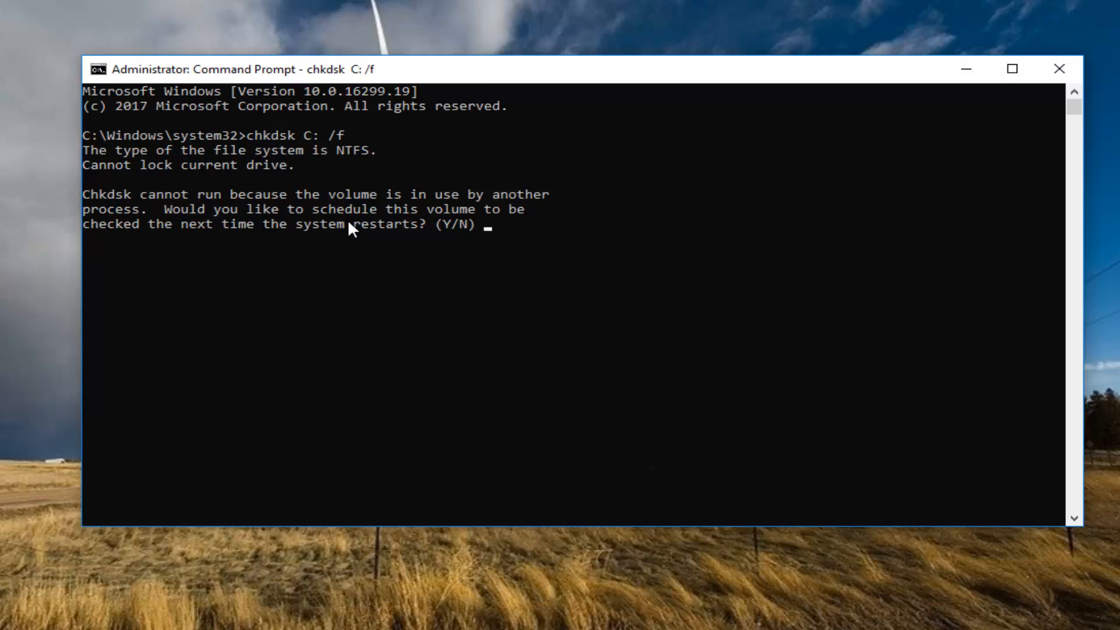
{"action": "type", "text": "Y"}
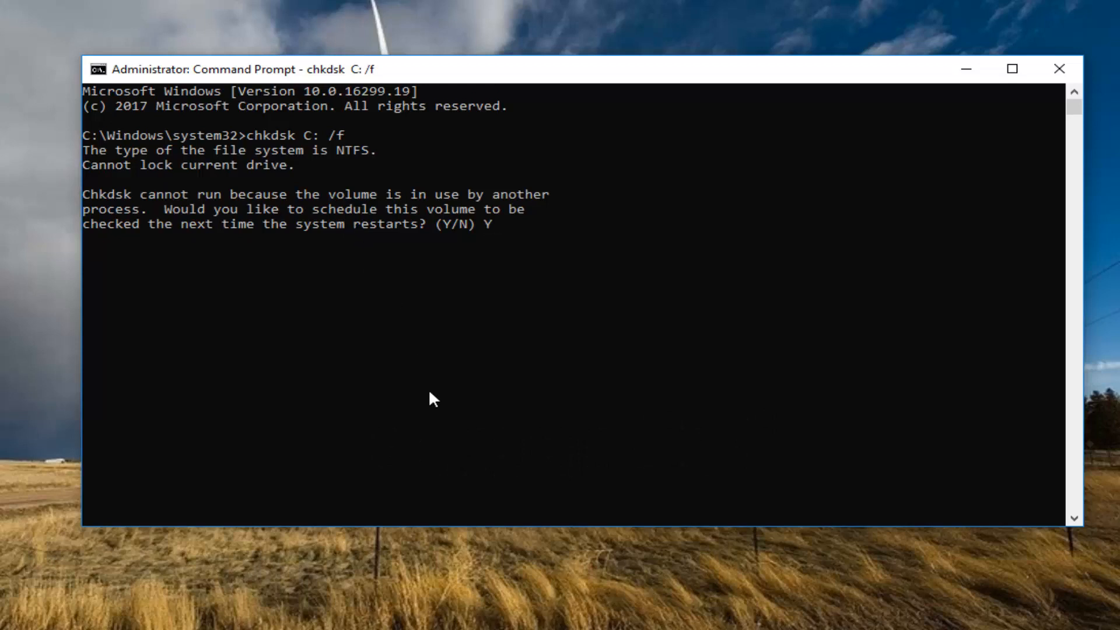
{"action": "key", "text": "Return"}
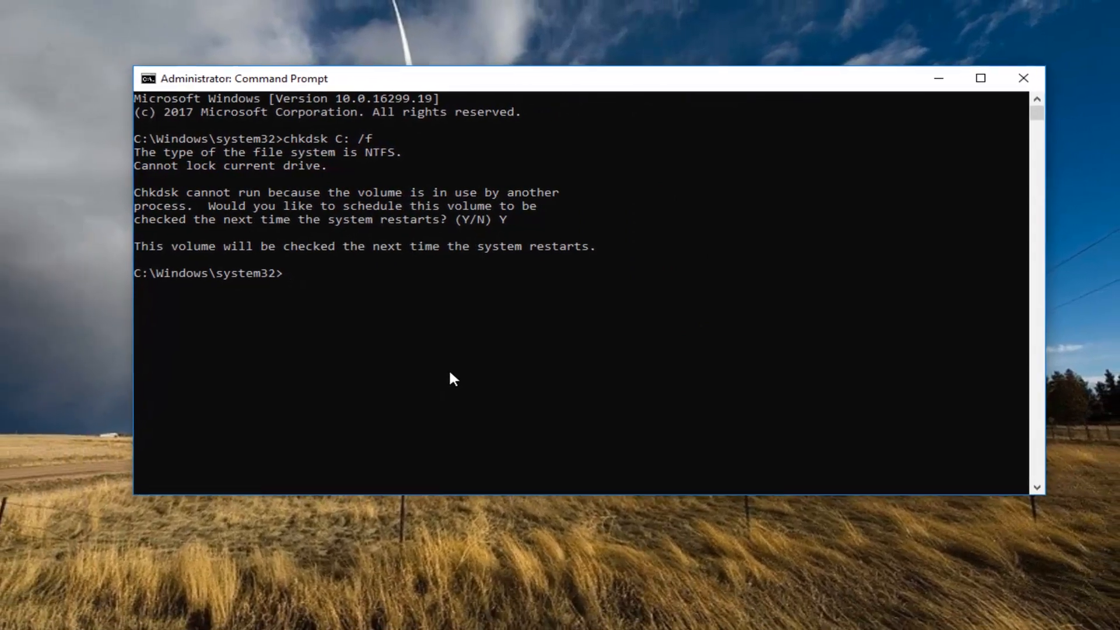
Close the old console and bring up Command Prompt's Run as administrator option from Start search.
{"action": "left_click", "coordinate": [1023, 78]}
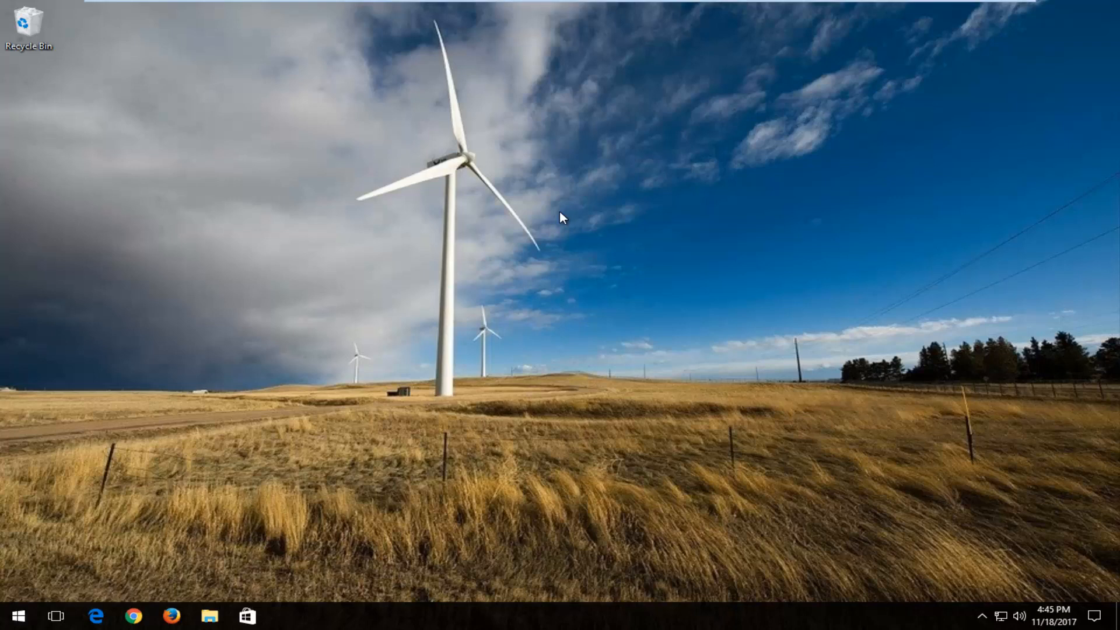
{"action": "mouse_move", "coordinate": [502, 198]}
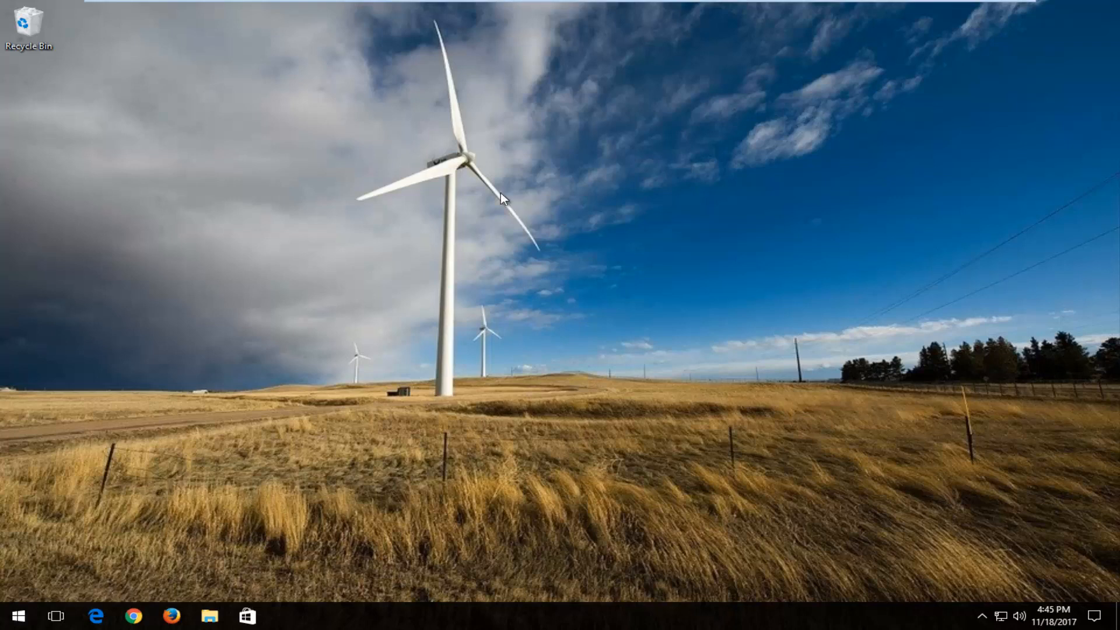
{"action": "left_click", "coordinate": [17, 615]}
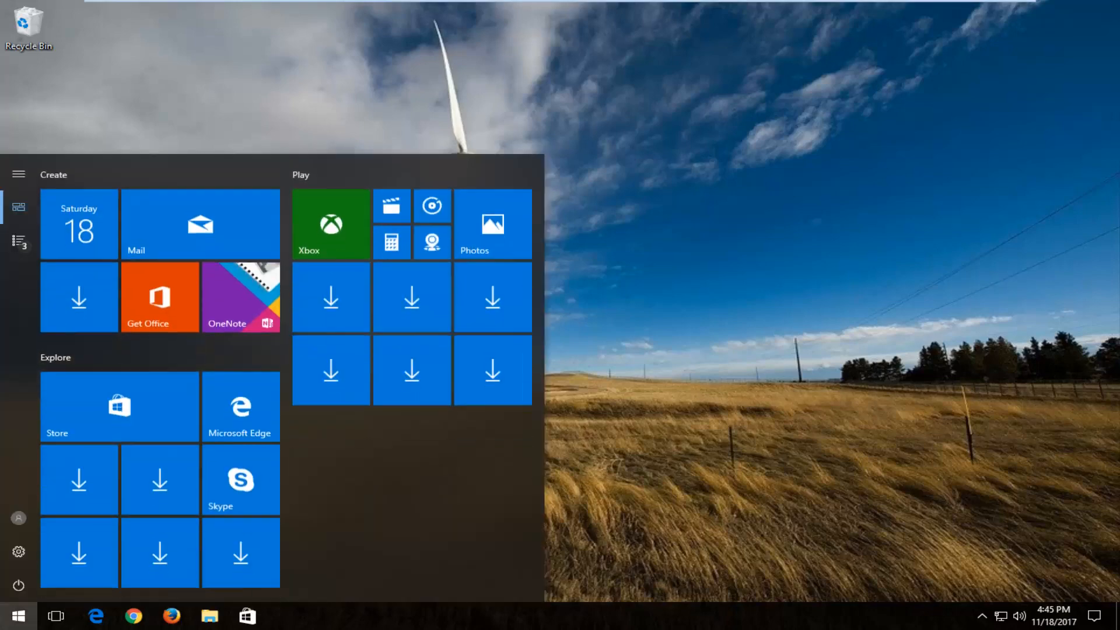
{"action": "type", "text": "command prompt"}
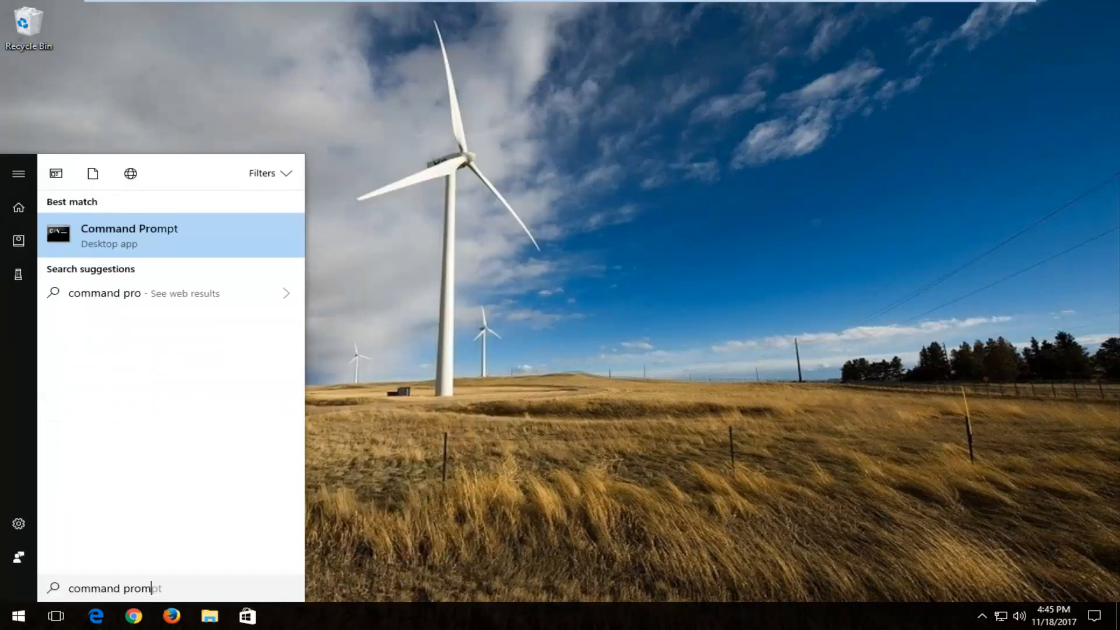
{"action": "right_click", "coordinate": [130, 234]}
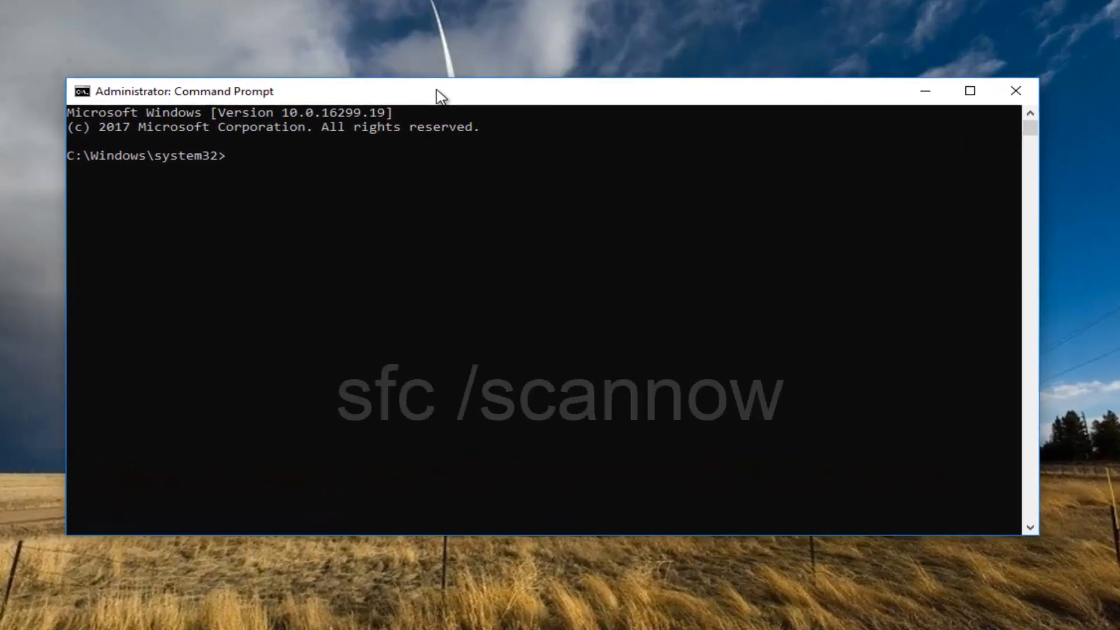
Run sfc /scannow in the administrator Command Prompt.
{"action": "type", "text": "sfc"}
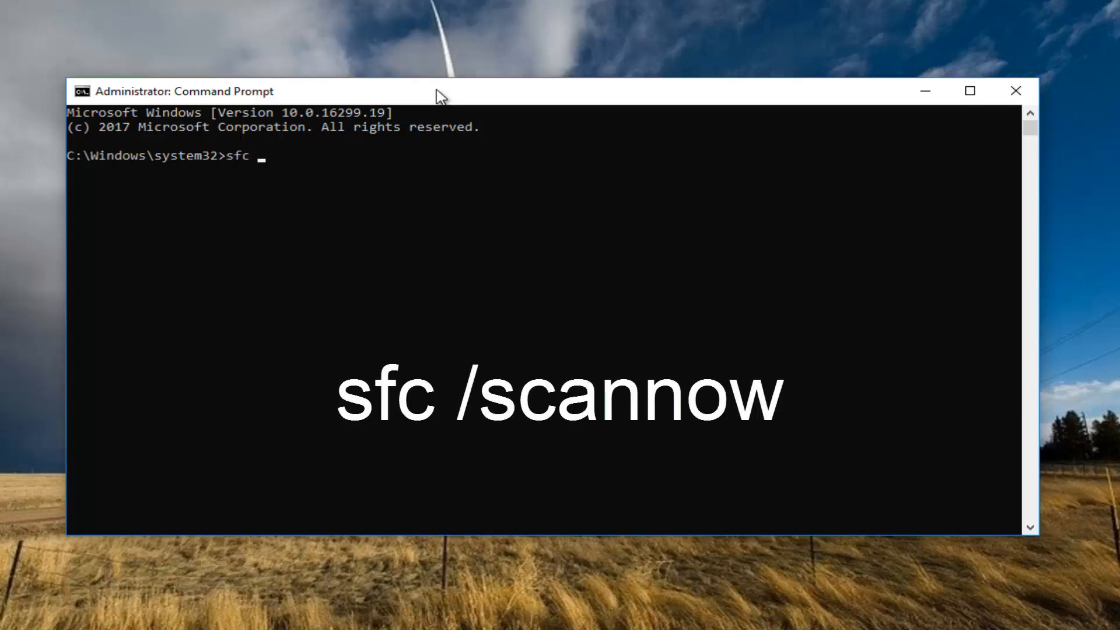
{"action": "type", "text": "/s"}
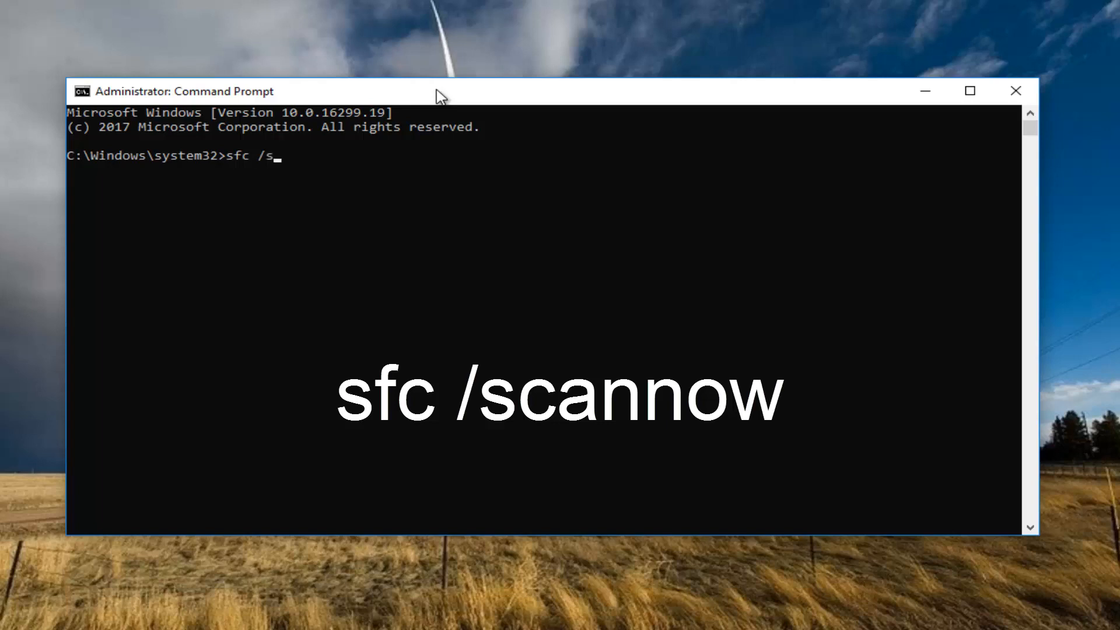
{"action": "type", "text": "cannow"}
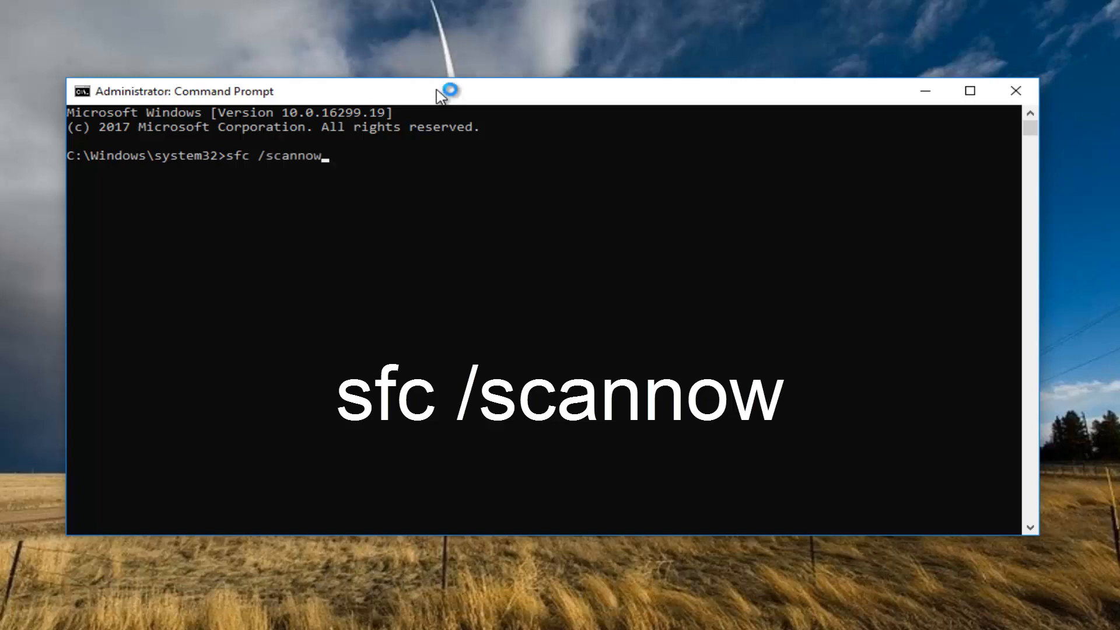
{"action": "mouse_move", "coordinate": [243, 171]}
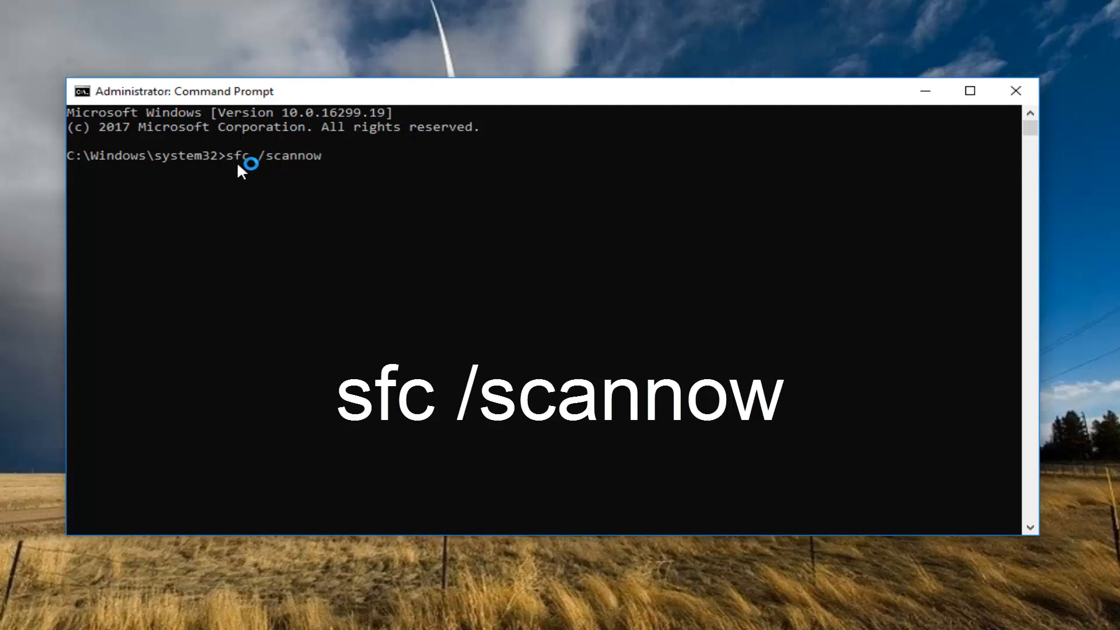
{"action": "mouse_move", "coordinate": [262, 180]}
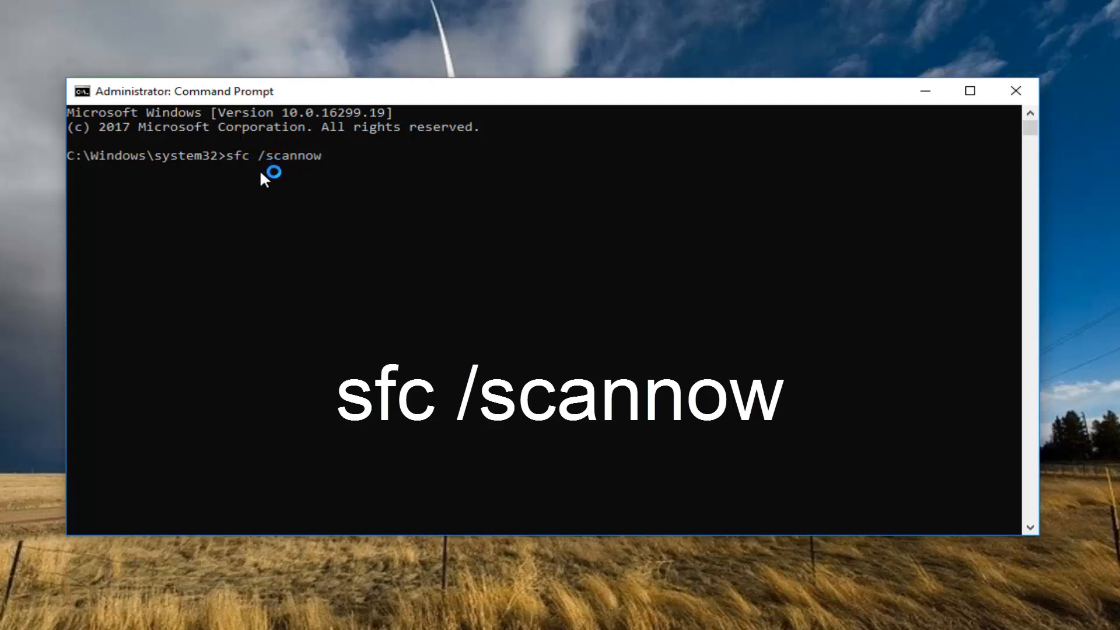
{"action": "mouse_move", "coordinate": [275, 164]}
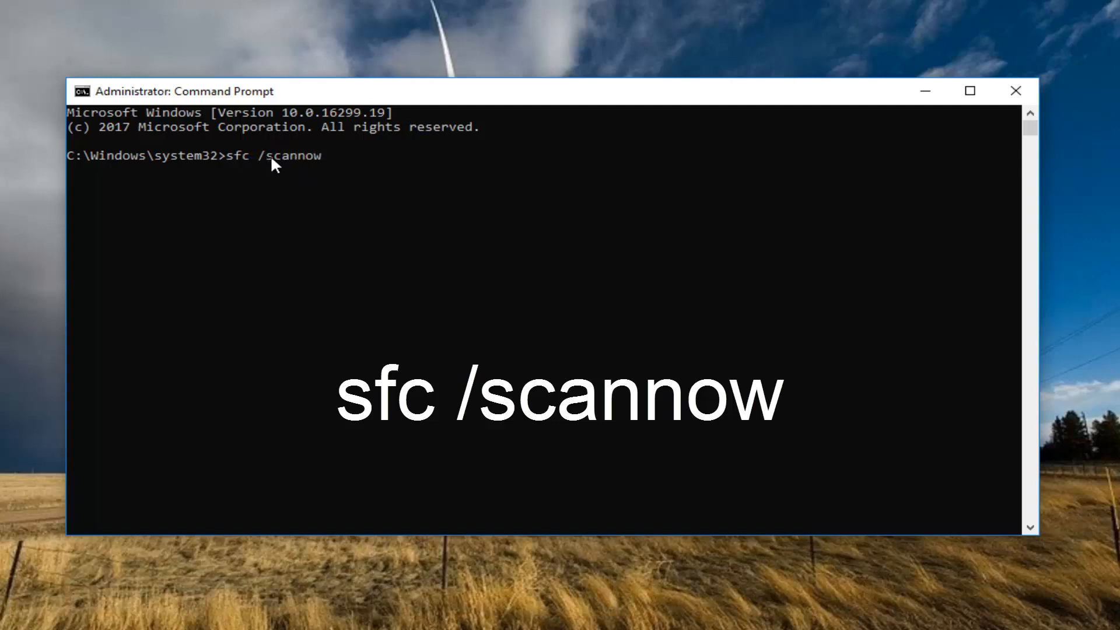
{"action": "mouse_move", "coordinate": [306, 166]}
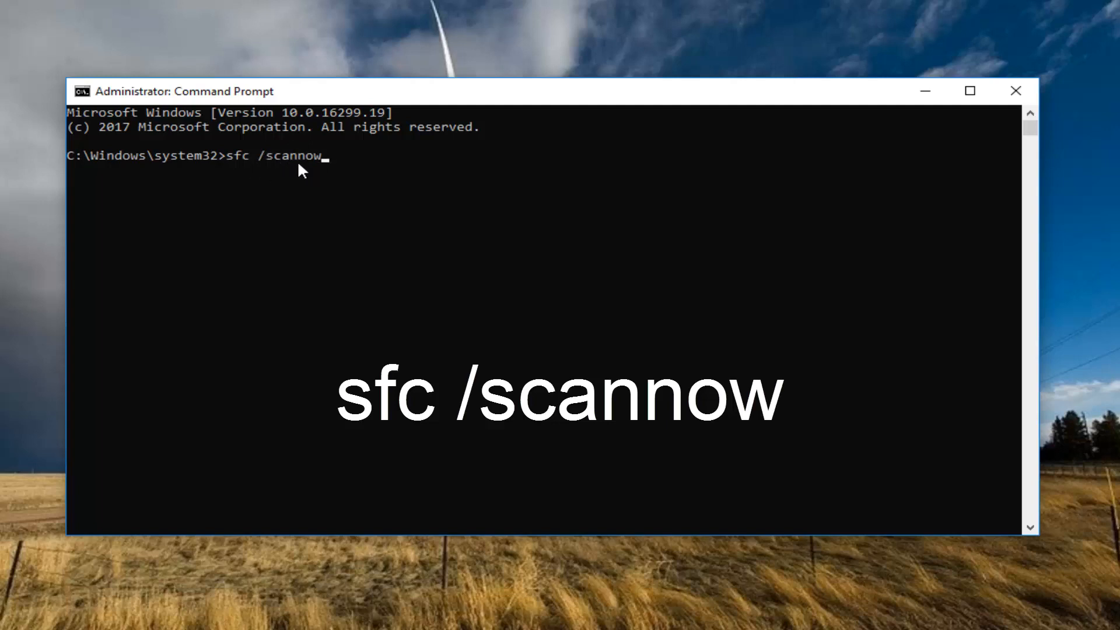
{"action": "mouse_move", "coordinate": [287, 171]}
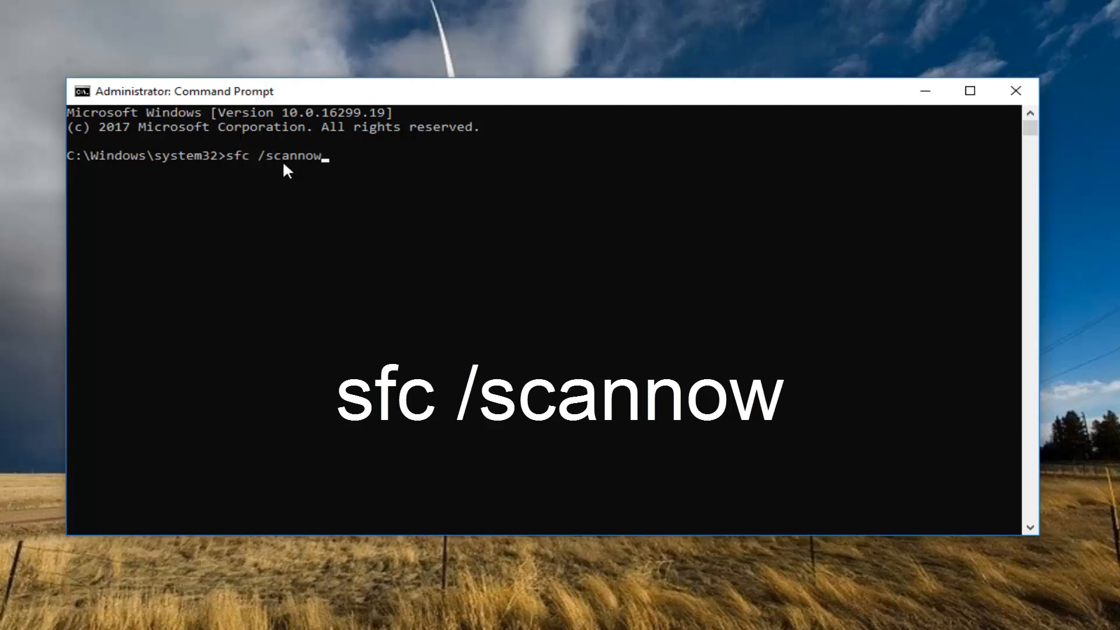
{"action": "mouse_move", "coordinate": [304, 172]}
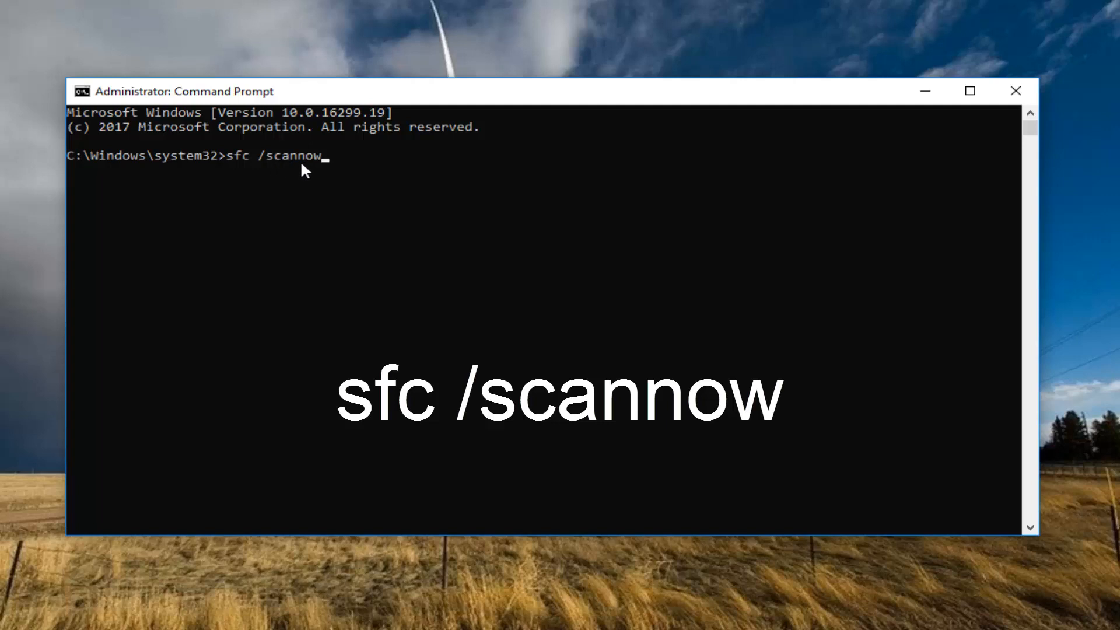
{"action": "mouse_move", "coordinate": [296, 164]}
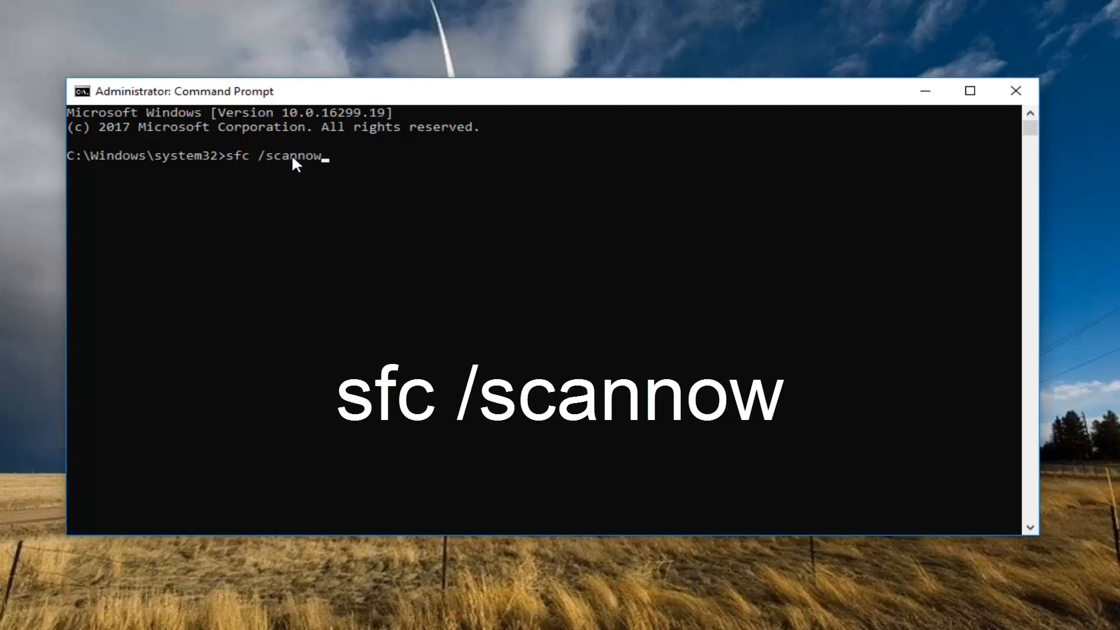
{"action": "mouse_move", "coordinate": [316, 197]}
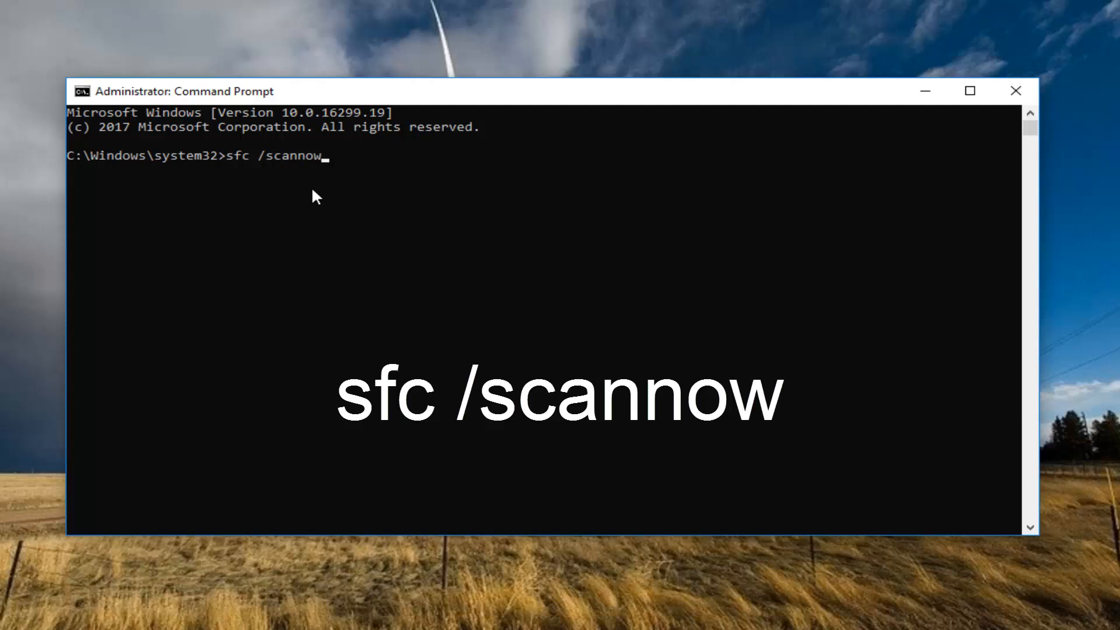
{"action": "key", "text": "Return"}
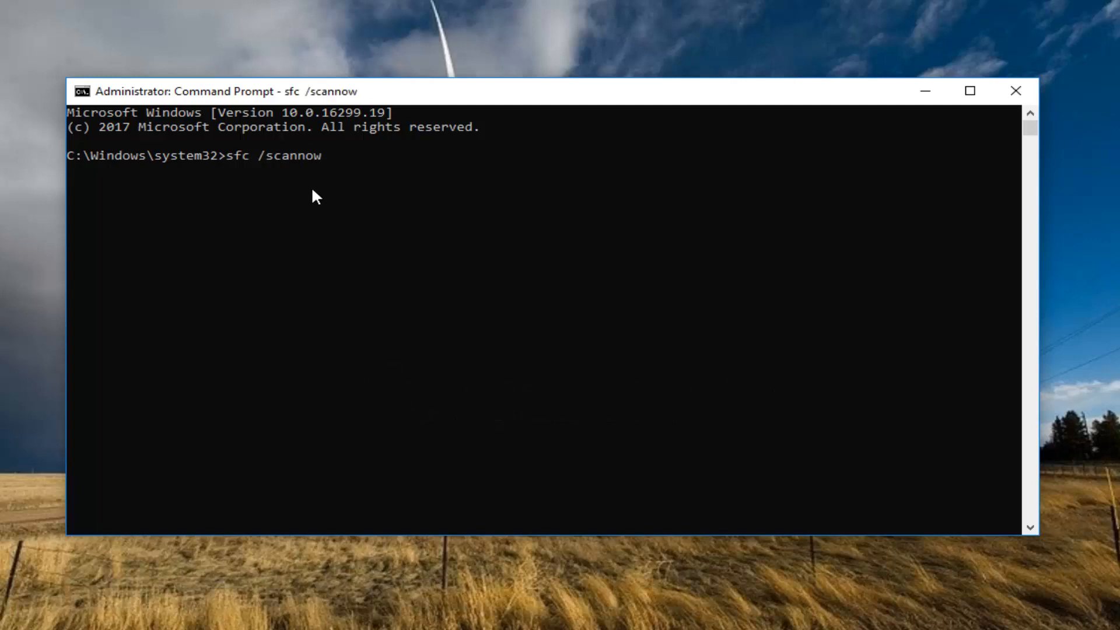